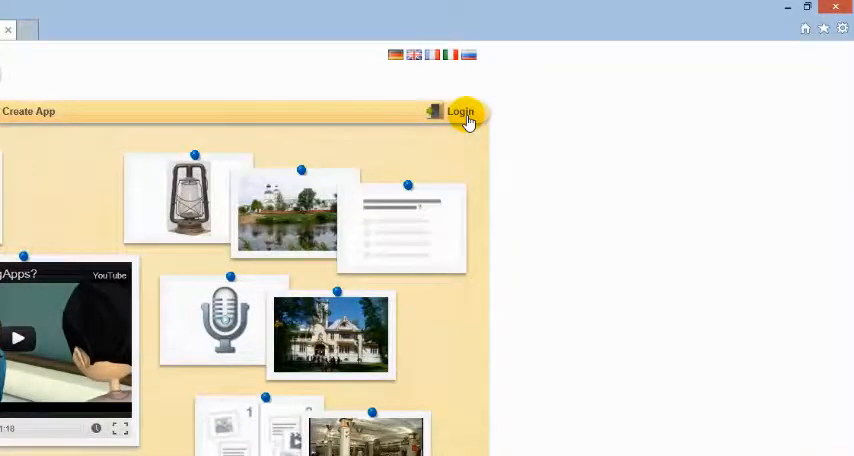
# Step: Go from the Login page to the new-account registration form
pyautogui.click(460, 110)
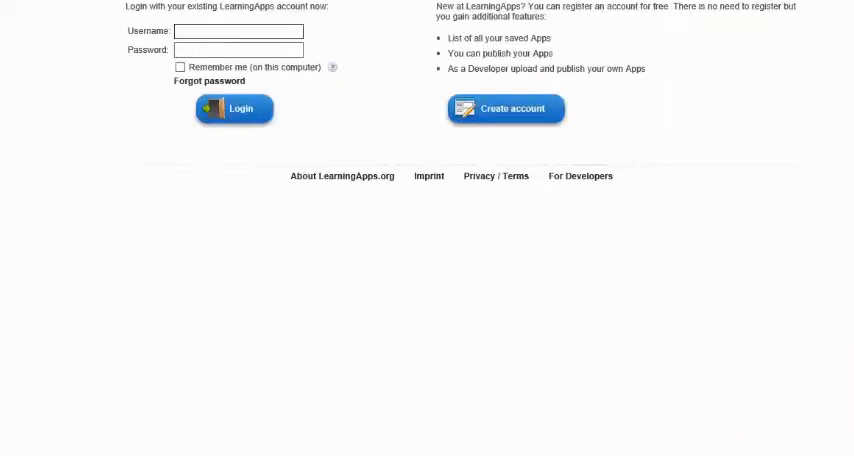
pyautogui.click(505, 108)
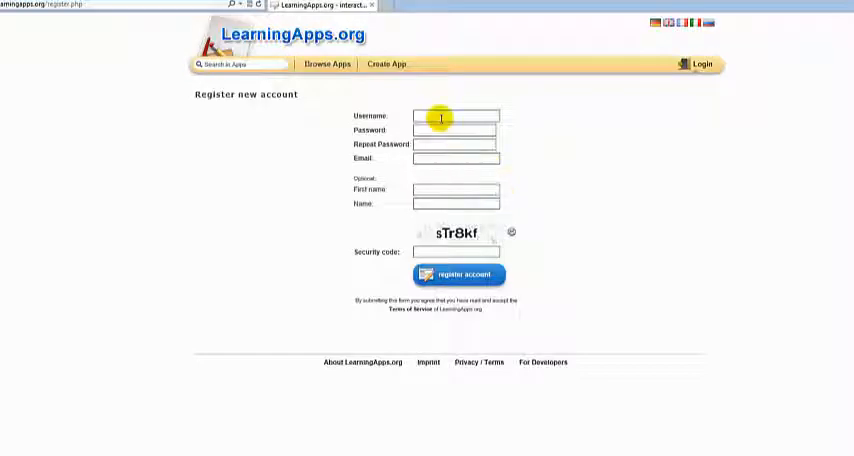
# Step: Register the new account 'welcompzb' and land on its profile page
pyautogui.write('welcompzb')
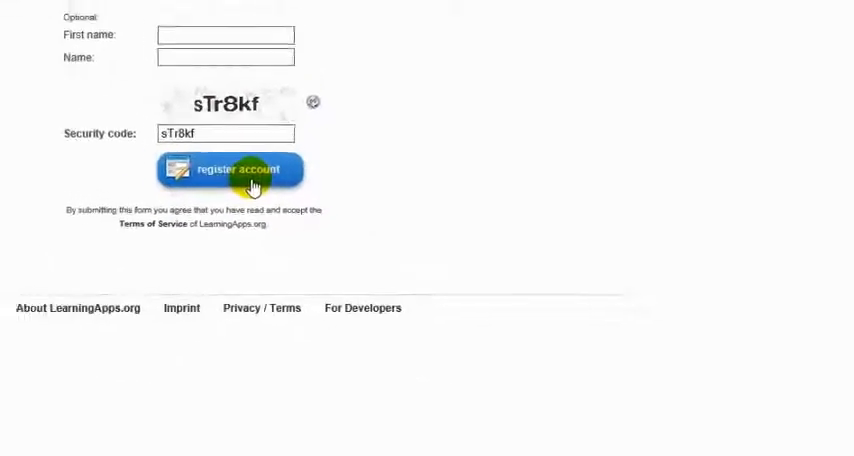
pyautogui.click(230, 169)
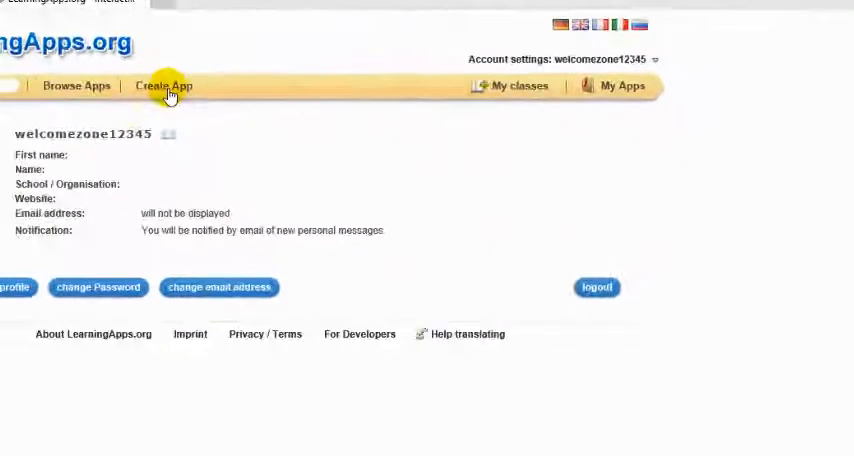
# Step: Start a new app from the Multiple-Choice Quiz template
pyautogui.click(167, 86)
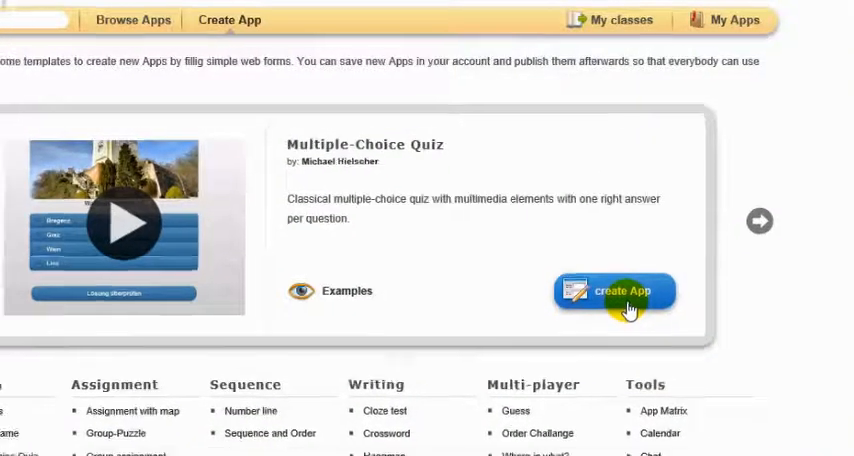
pyautogui.click(614, 291)
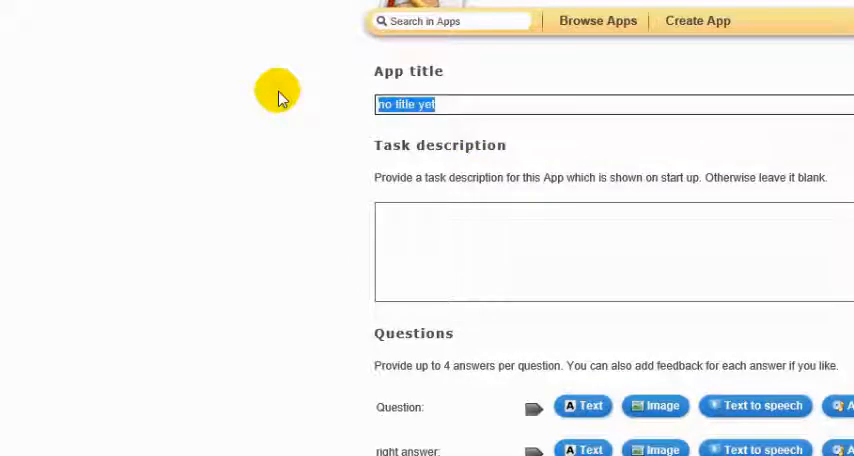
# Step: Title the quiz 'Cultural studies quiz London' with a description asking to tick the correct answer
pyautogui.write('Cultur')
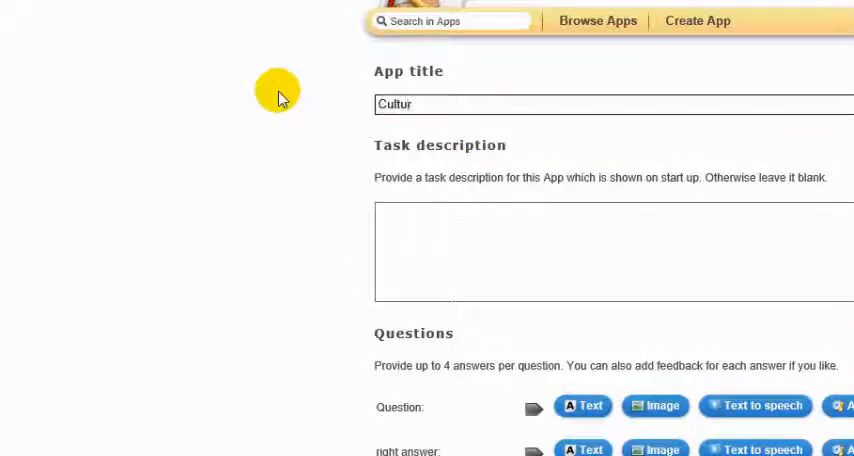
pyautogui.write('ual')
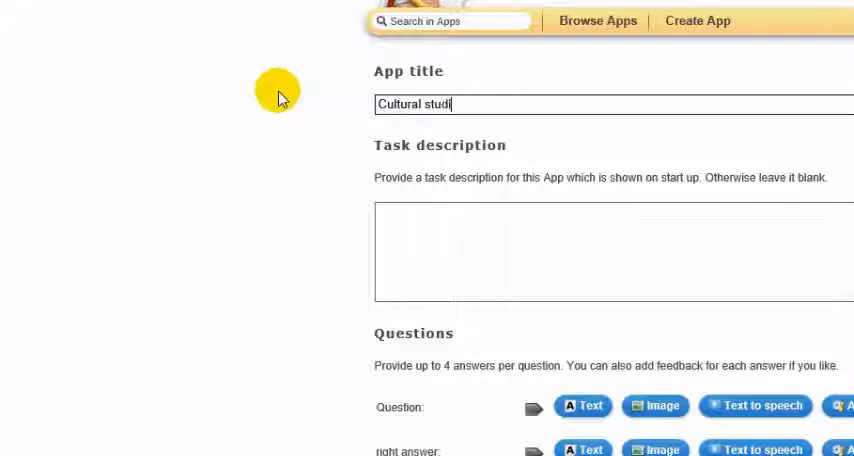
pyautogui.write('es quiz Lonn')
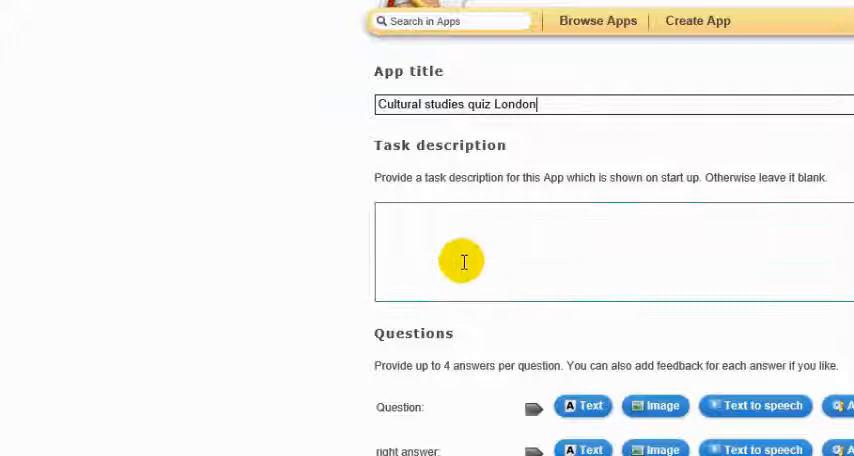
pyautogui.write('This is a quiz about Lodnon')
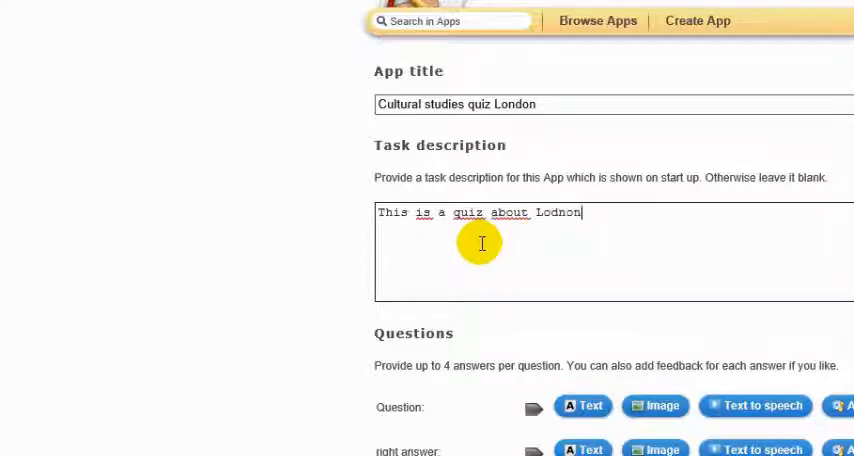
pyautogui.write('London')
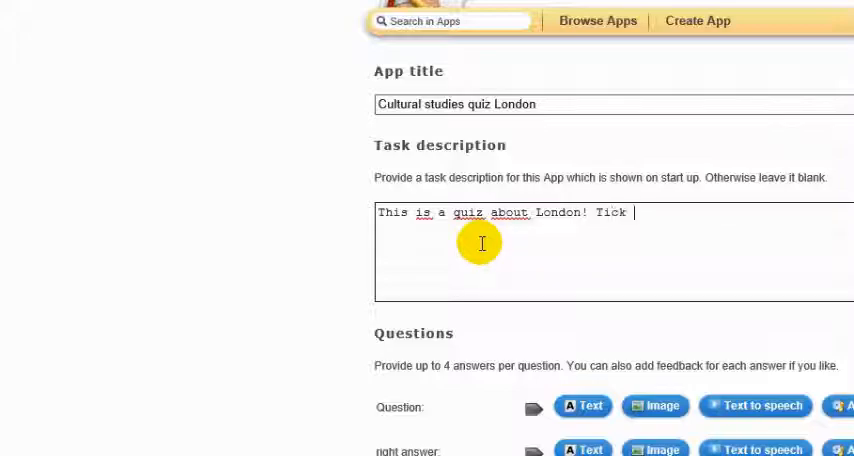
pyautogui.write('the correct answer!')
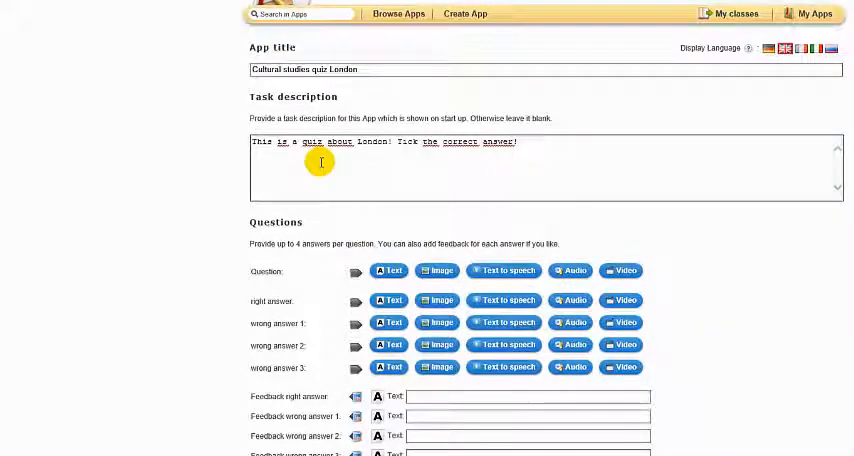
pyautogui.scroll(-3)
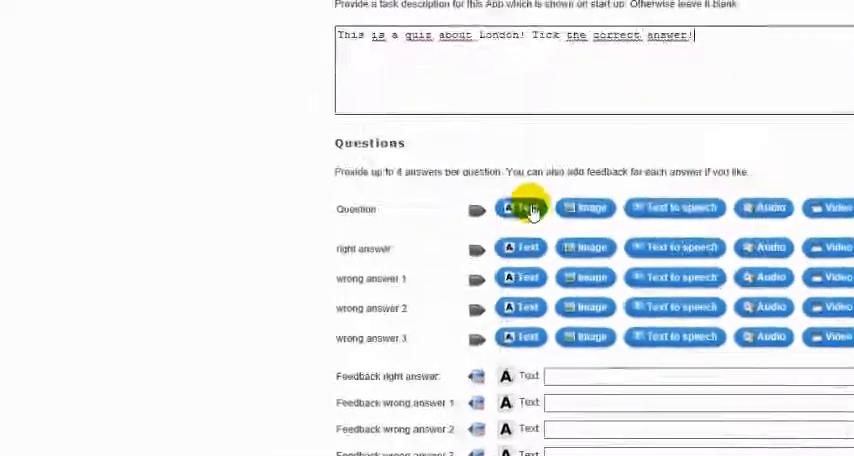
# Step: Add the question "What's the Latin word for 'London'?" with Londinium correct, Londra and London wrong
pyautogui.click(520, 208)
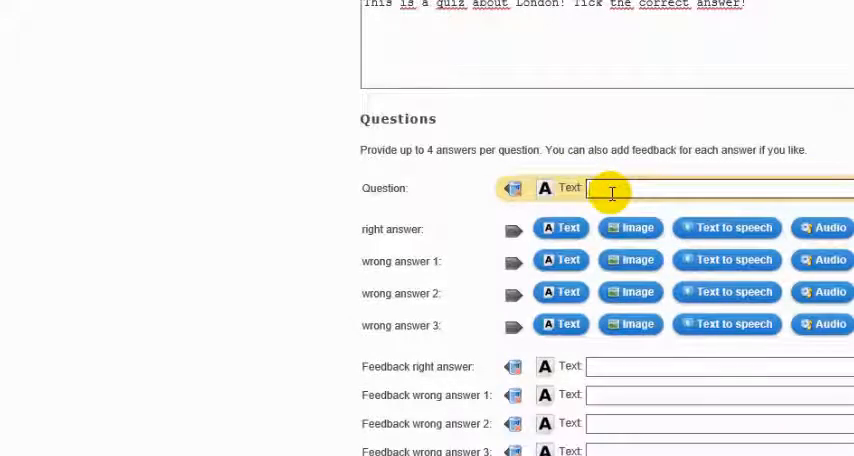
pyautogui.write("What's the Latin")
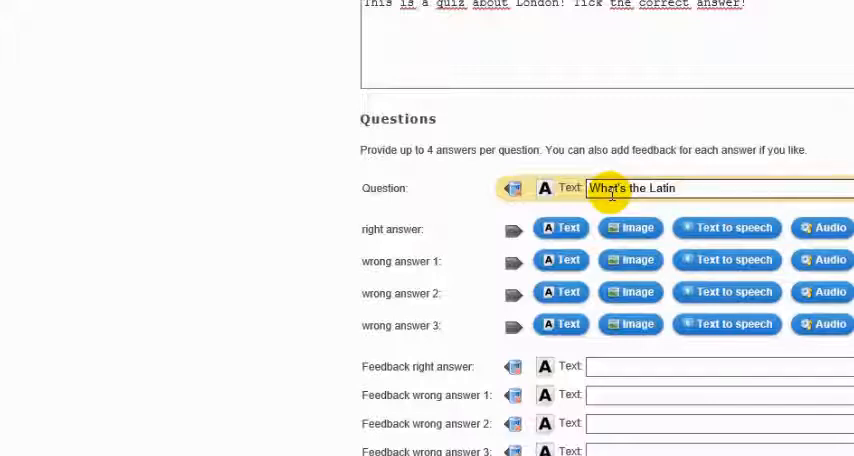
pyautogui.write('word for')
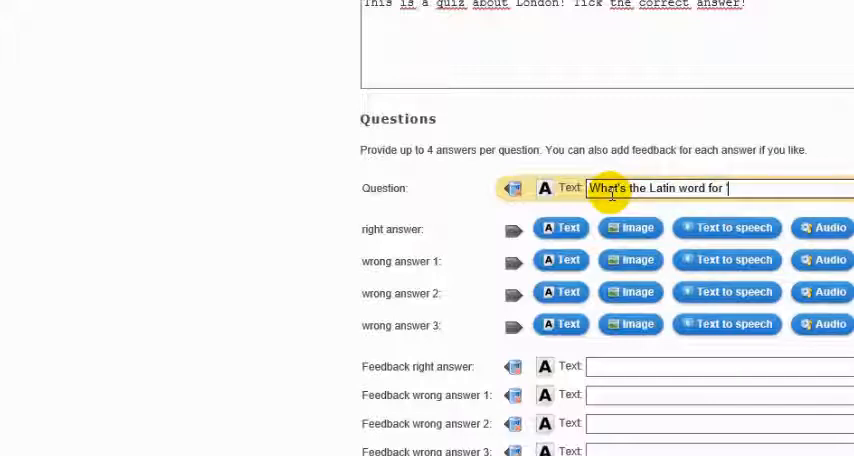
pyautogui.write("'London'?")
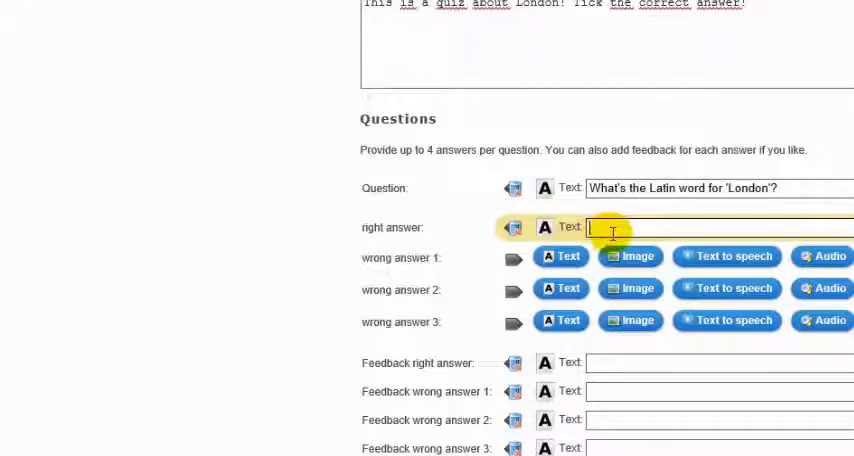
pyautogui.write('Londinium')
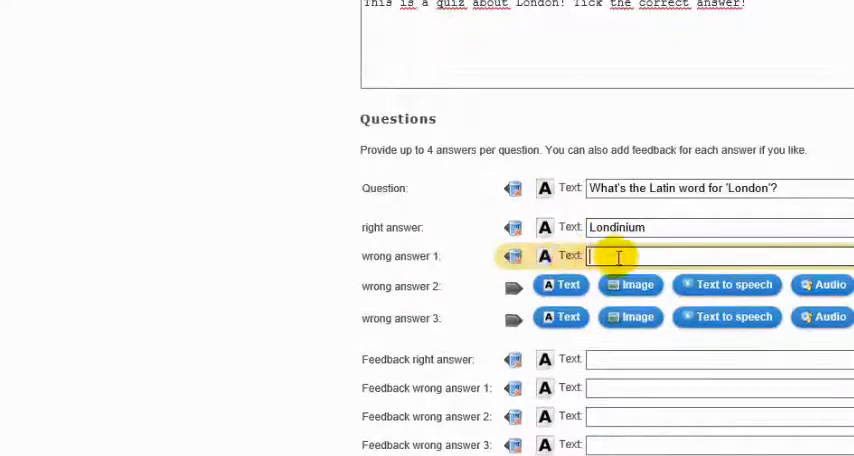
pyautogui.write('Londi')
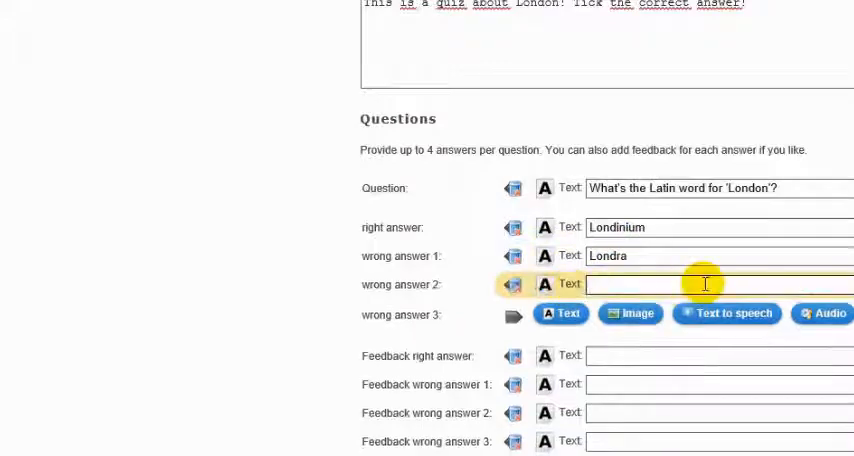
pyautogui.write('London')
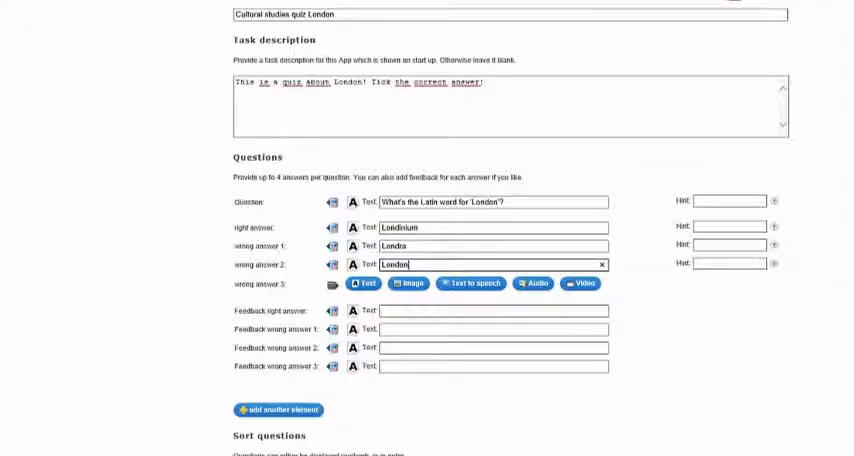
# Step: Launch the quiz preview, which opens on the task description message
pyautogui.scroll(-3)
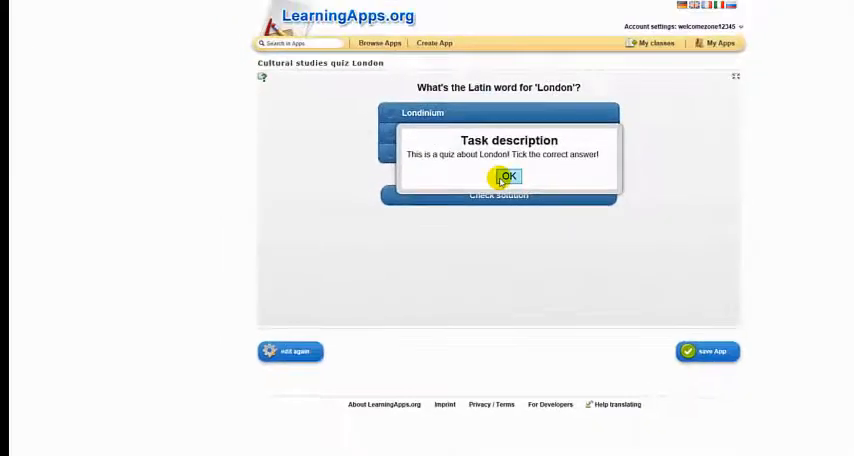
# Step: Dismiss the task description, choose Londinium and check the solution
pyautogui.click(508, 176)
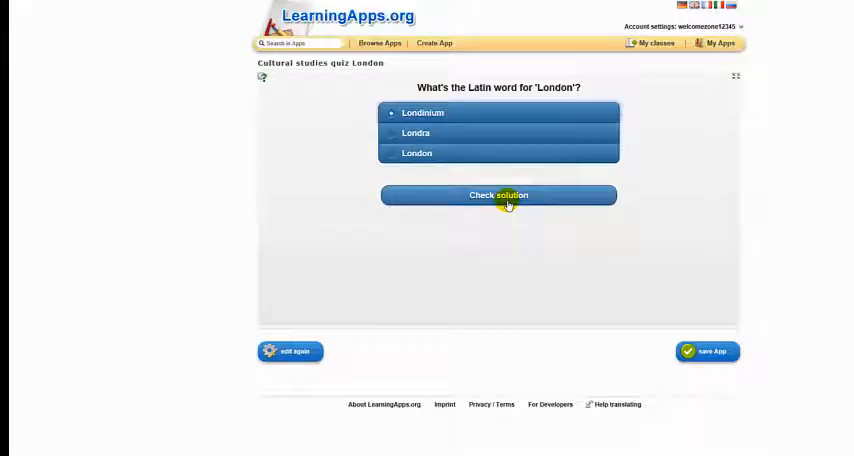
pyautogui.click(498, 195)
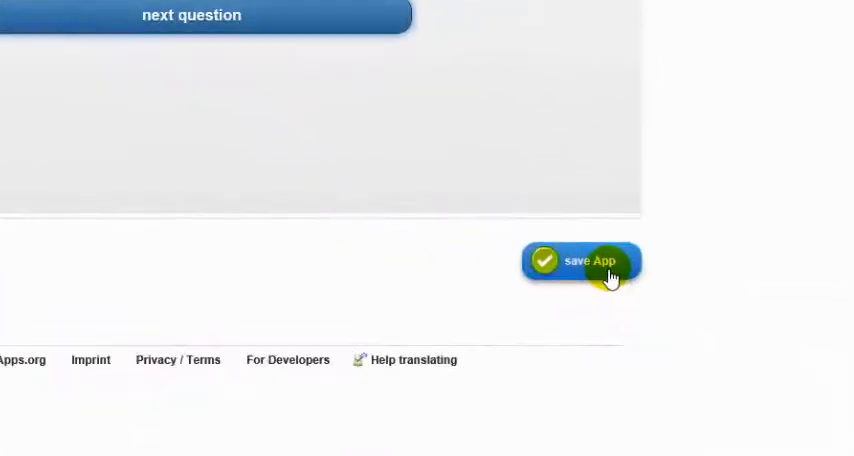
# Step: Save the quiz and show its web link, fullscreen link and embed code
pyautogui.click(590, 261)
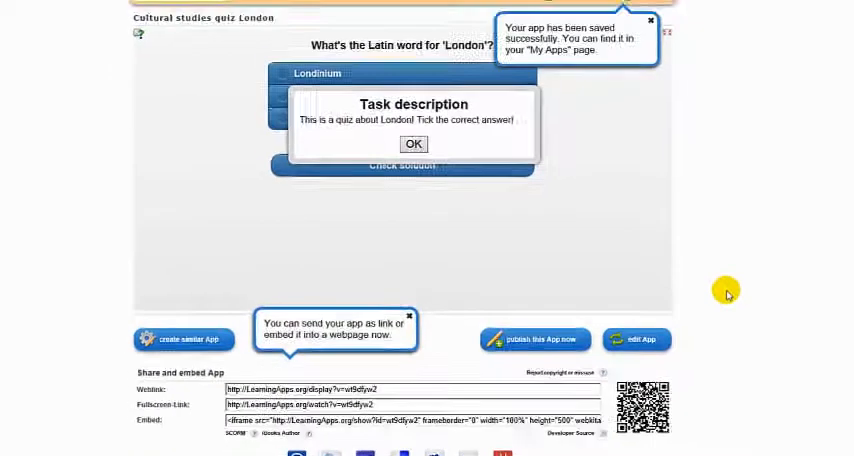
pyautogui.moveTo(727, 293)
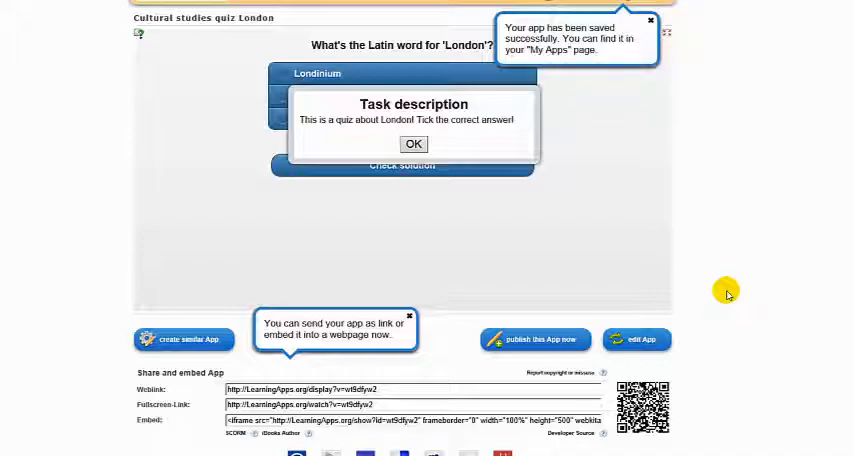
pyautogui.scroll(-3)
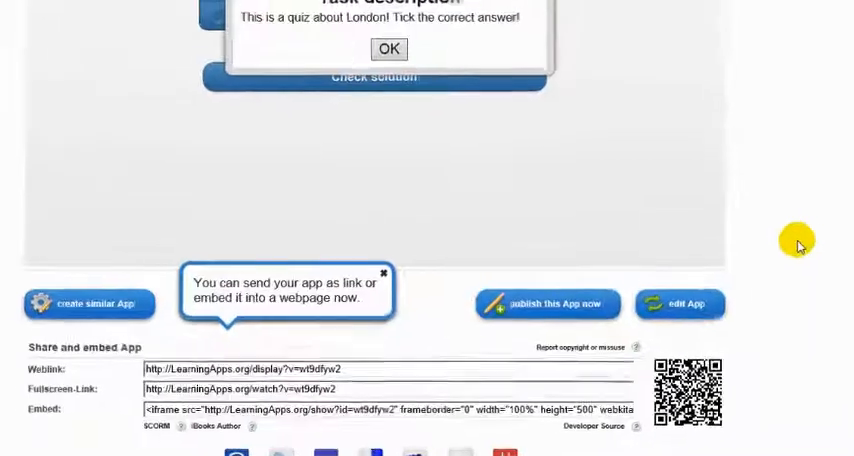